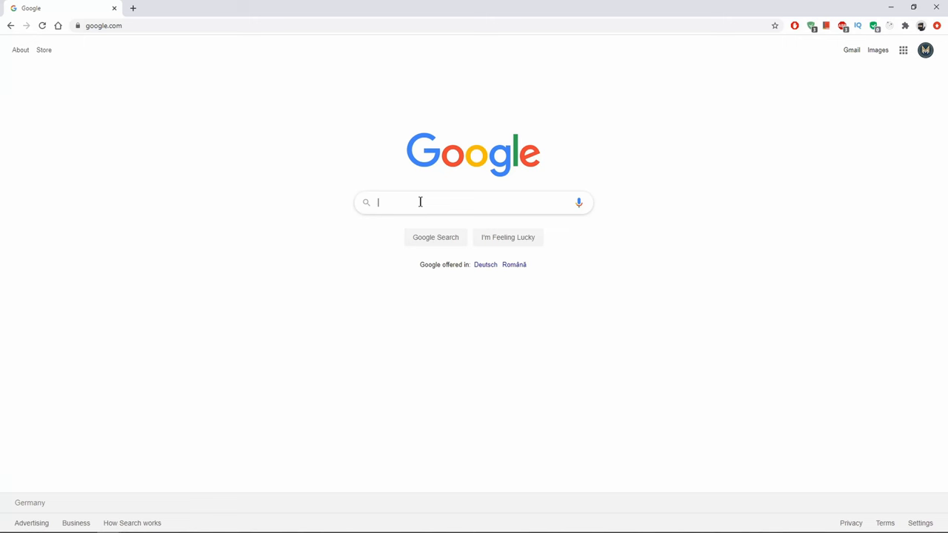
Search Google for top programing languages for jobs and view the TechRepublic article
{"action": "type", "text": "top"}
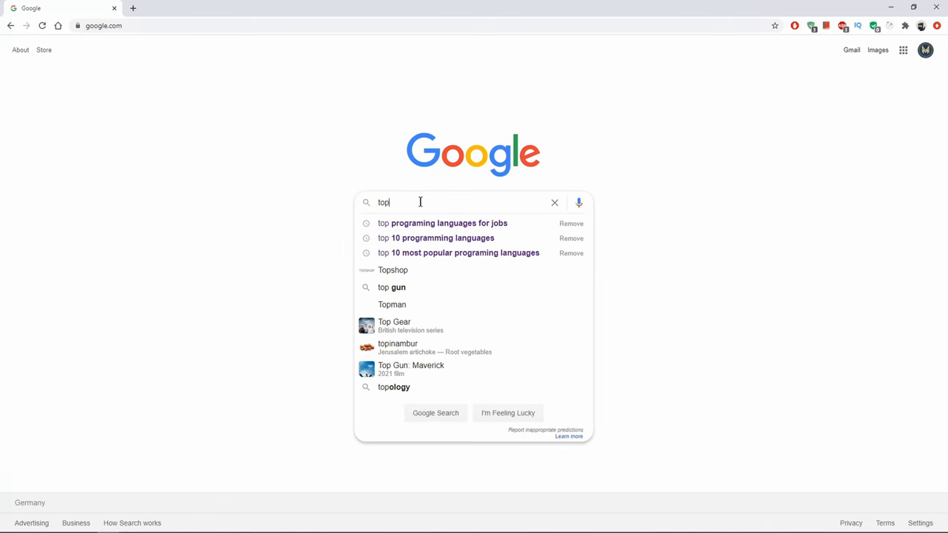
{"action": "left_click", "coordinate": [441, 222]}
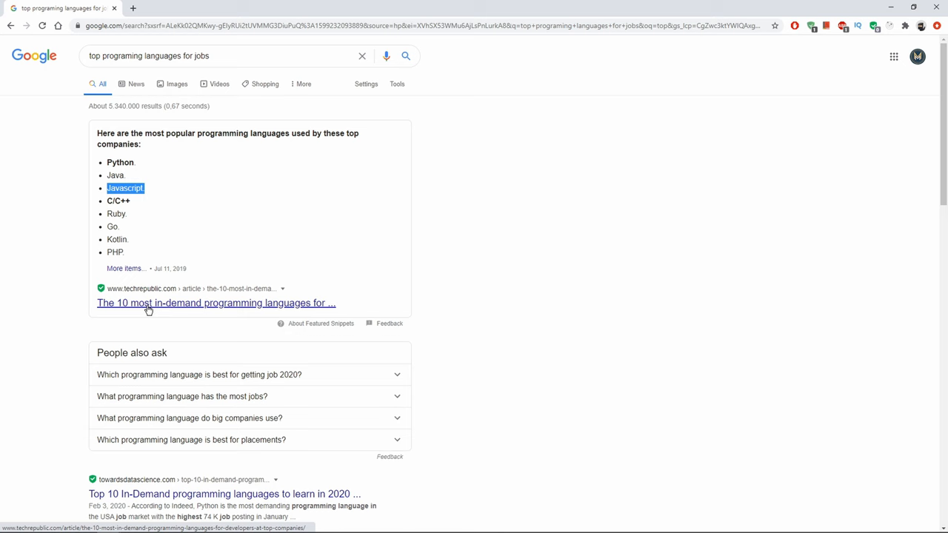
{"action": "left_click", "coordinate": [216, 302]}
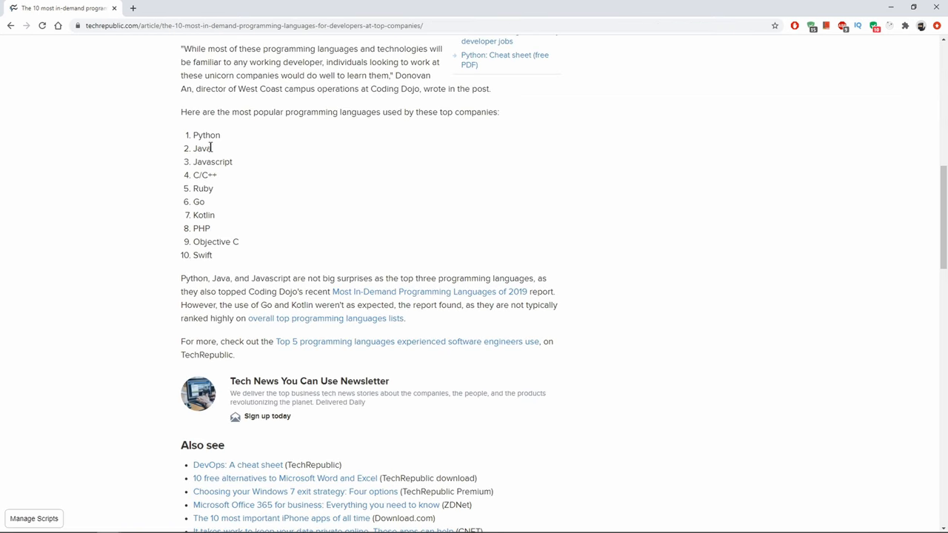
{"action": "mouse_move", "coordinate": [213, 174]}
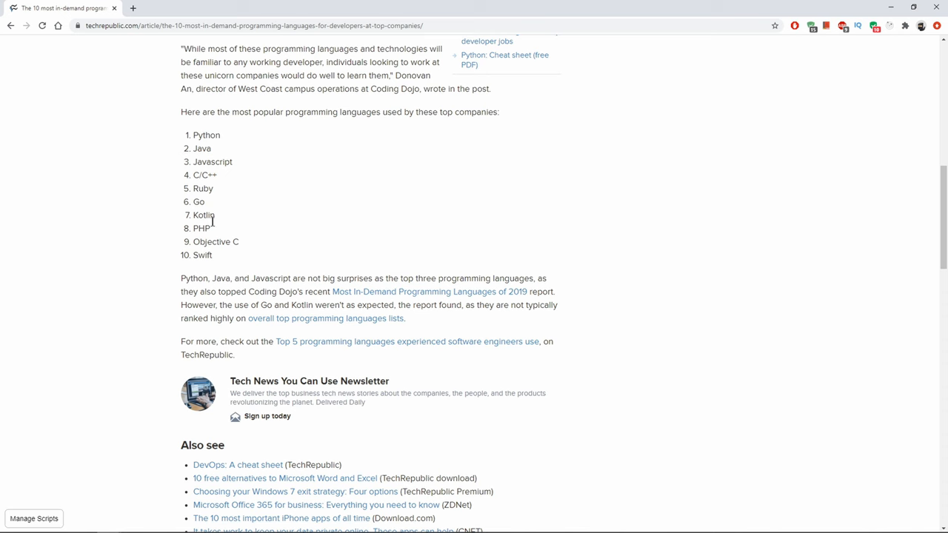
{"action": "mouse_move", "coordinate": [228, 259]}
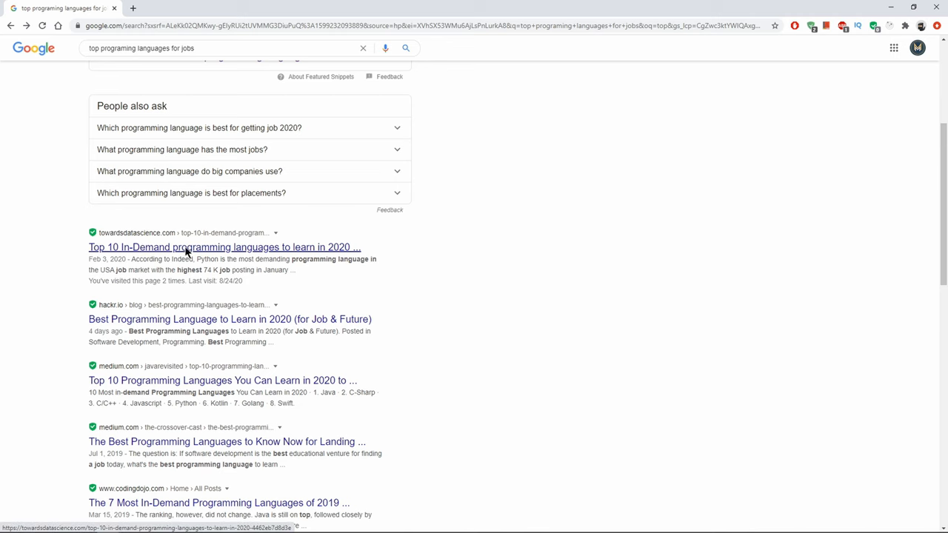
Return to the results and read the Towards Data Science article on in-demand languages
{"action": "left_click", "coordinate": [225, 246]}
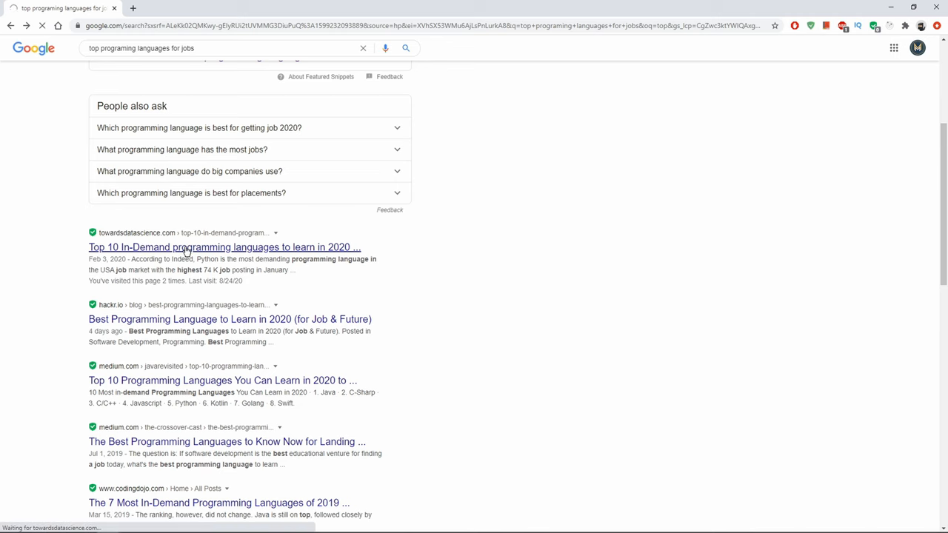
{"action": "left_click", "coordinate": [225, 245]}
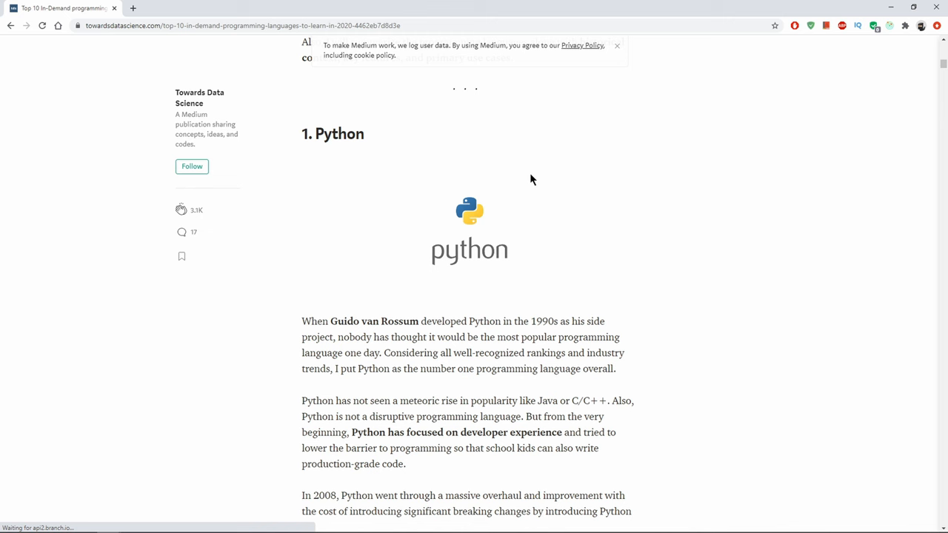
{"action": "scroll", "scroll_direction": "down", "scroll_amount": 3}
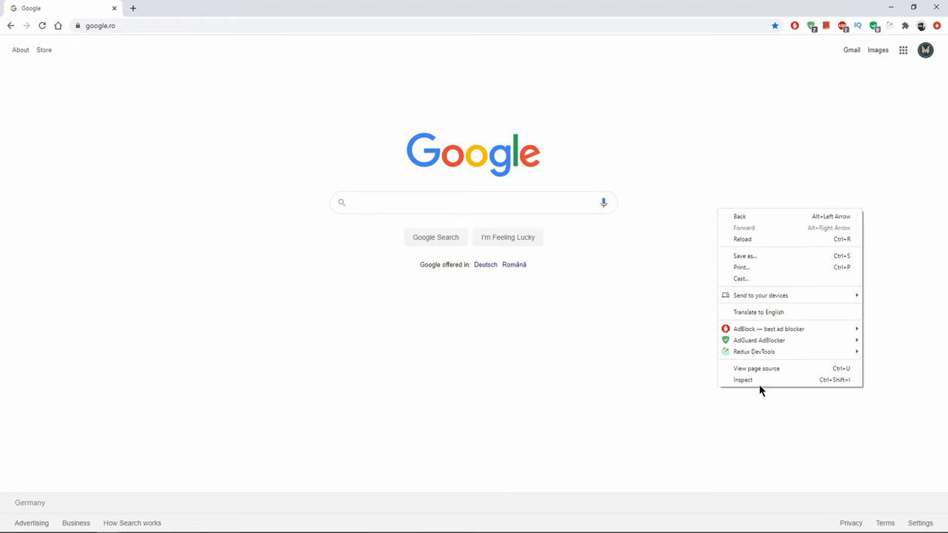
Inspect the Google page, note the logo container's id lga, and move to the Console
{"action": "left_click", "coordinate": [742, 379]}
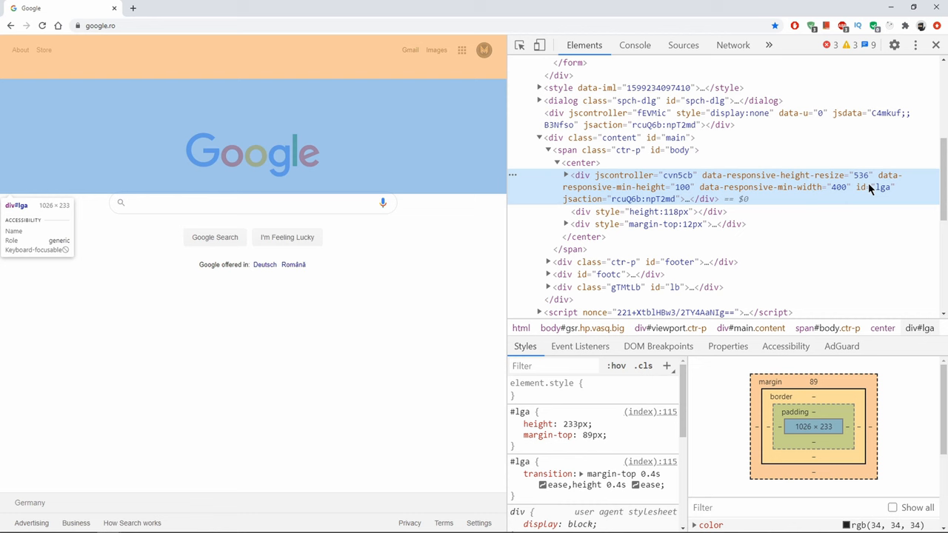
{"action": "left_click", "coordinate": [566, 175]}
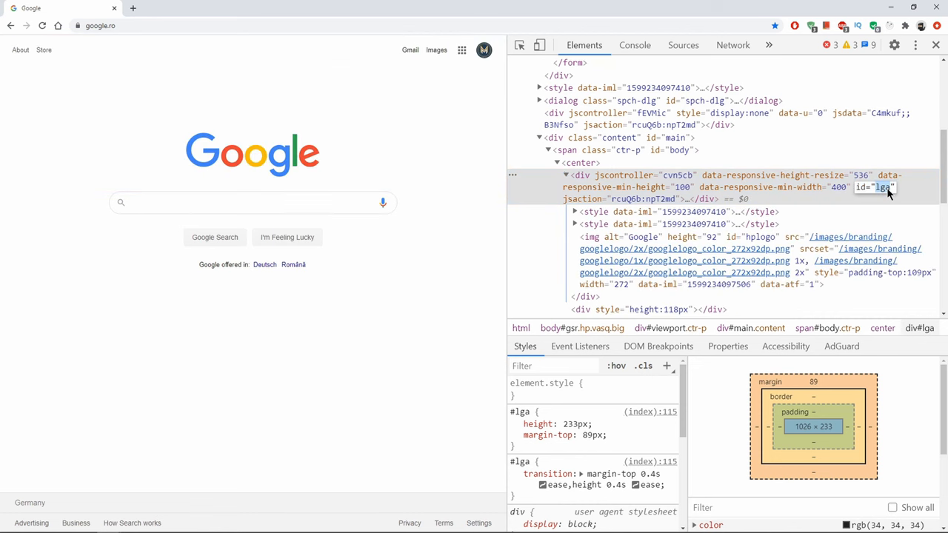
{"action": "mouse_move", "coordinate": [876, 228]}
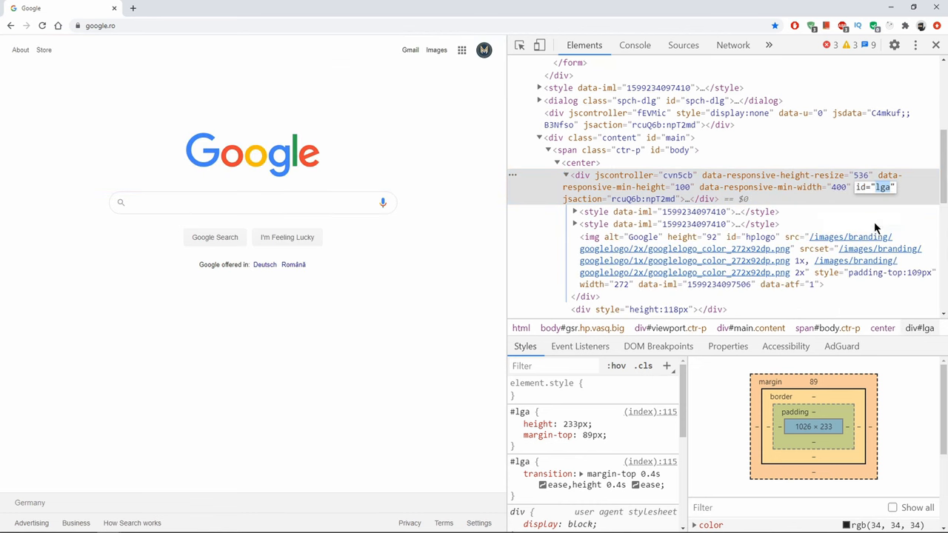
{"action": "left_click", "coordinate": [634, 44]}
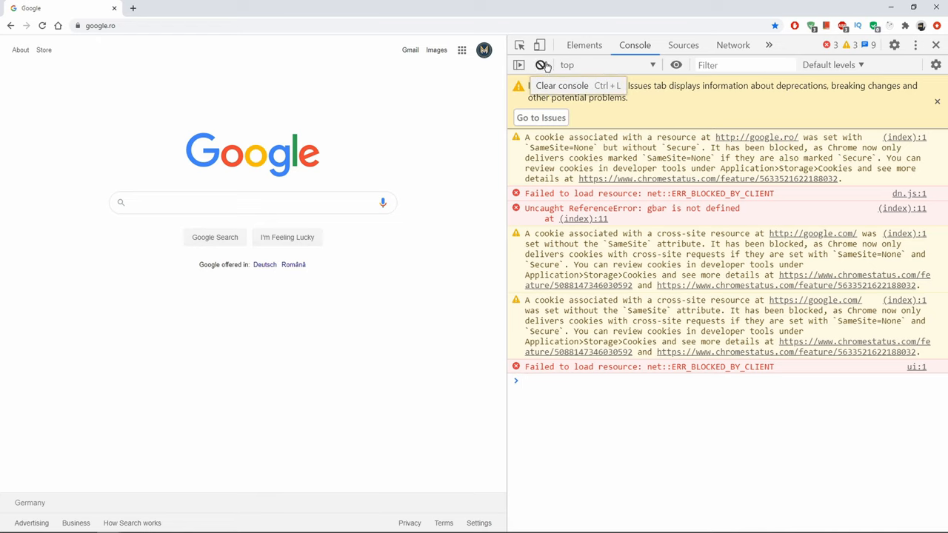
Clear the console and run document.getElementById("lga").style.display="none"; to hide the logo
{"action": "left_click", "coordinate": [540, 65]}
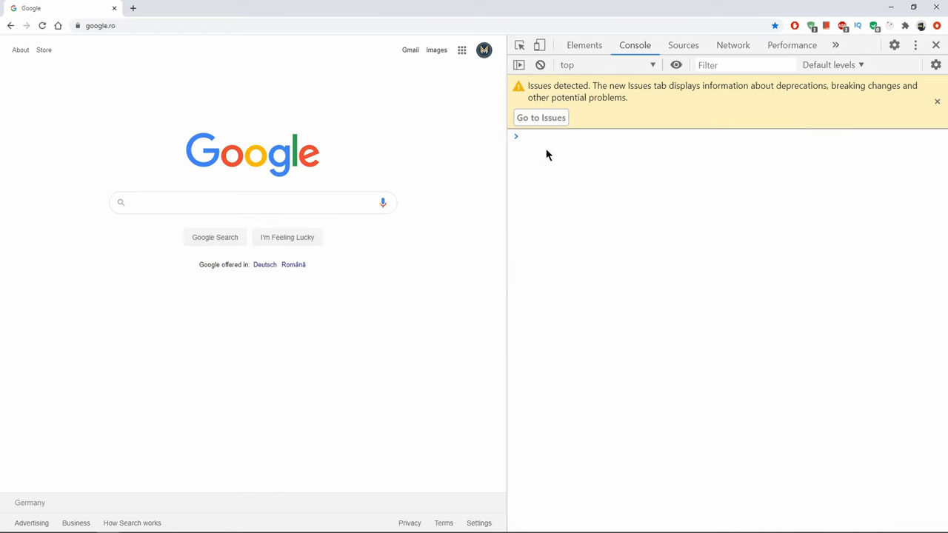
{"action": "left_click", "coordinate": [526, 136]}
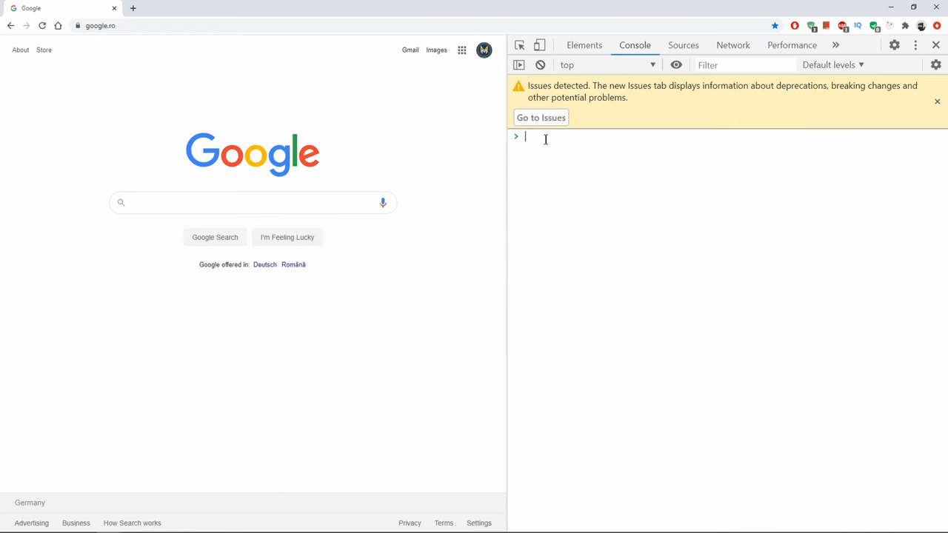
{"action": "type", "text": "document.getElementById"}
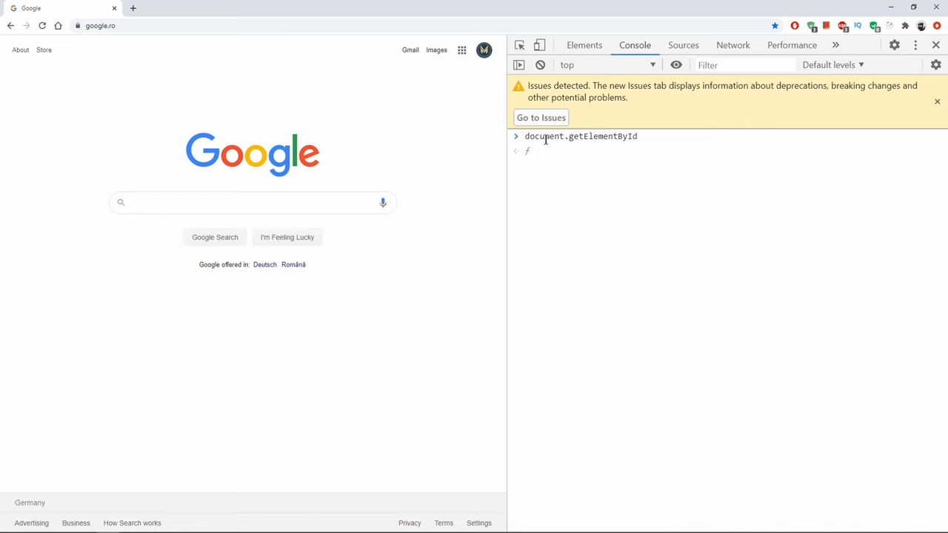
{"action": "type", "text": "()"}
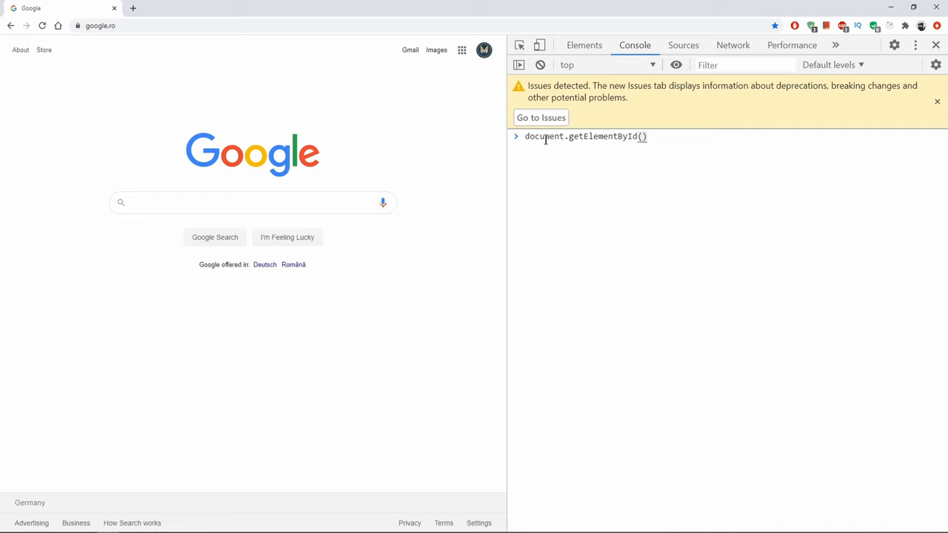
{"action": "type", "text": "\"\""}
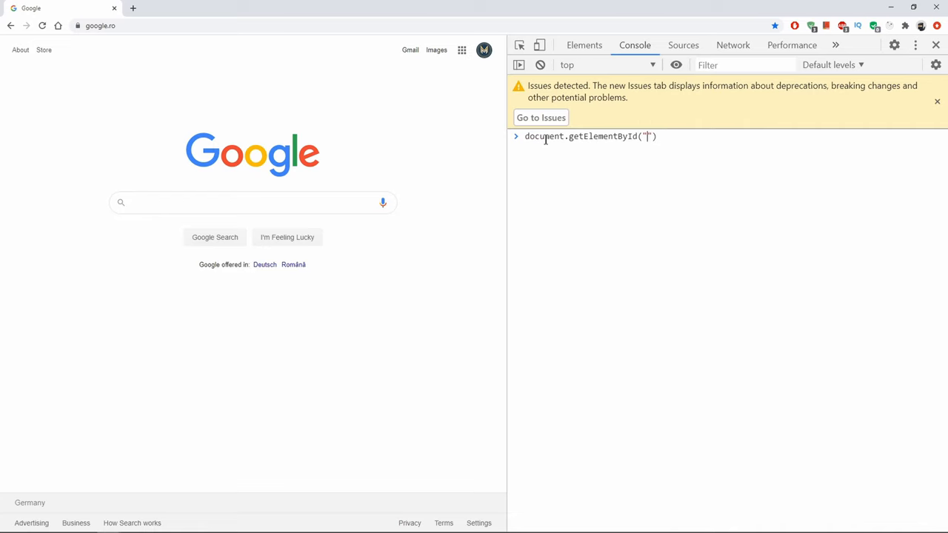
{"action": "type", "text": "lga"}
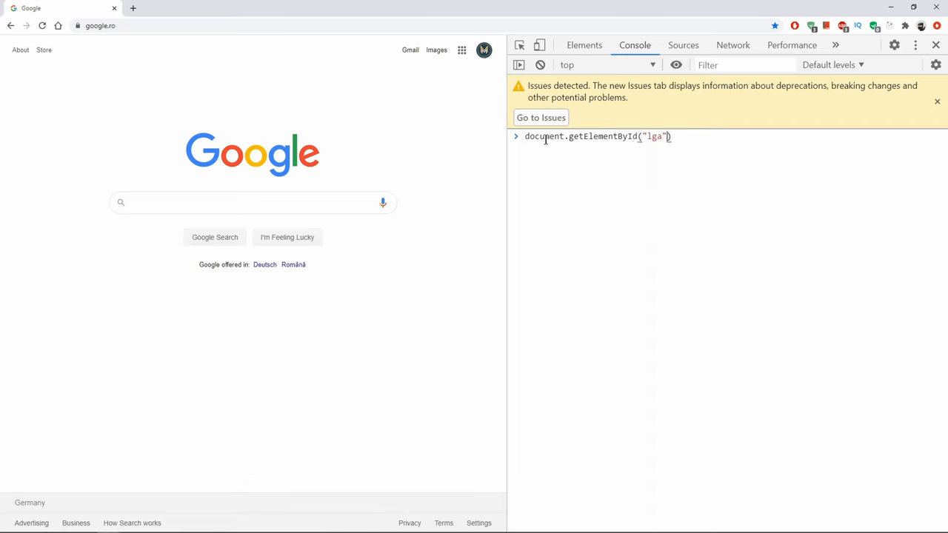
{"action": "type", "text": ".style.d"}
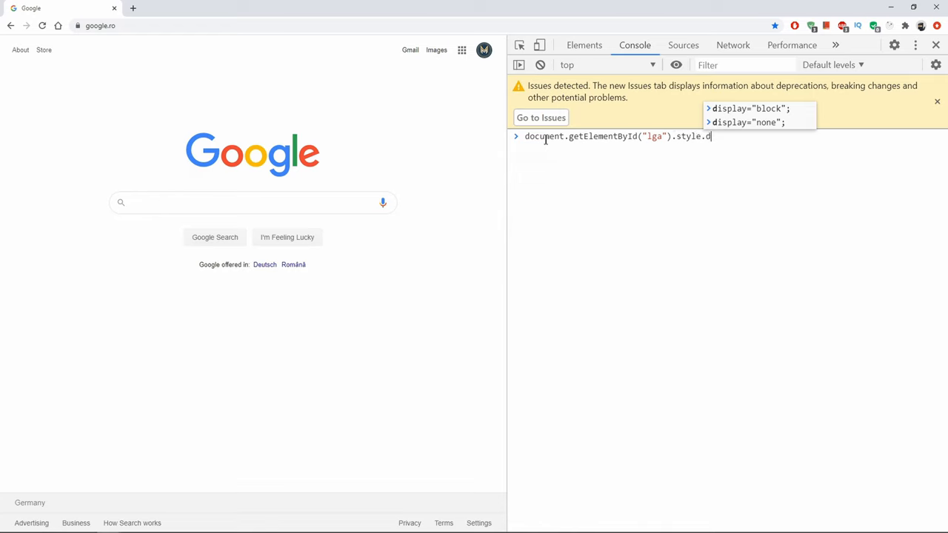
{"action": "type", "text": "isplay='"}
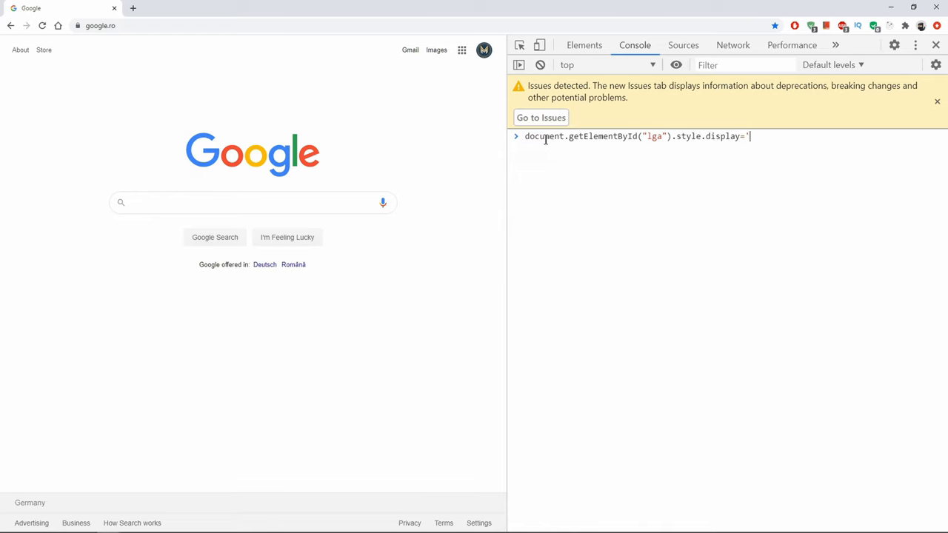
{"action": "type", "text": "nona\";"}
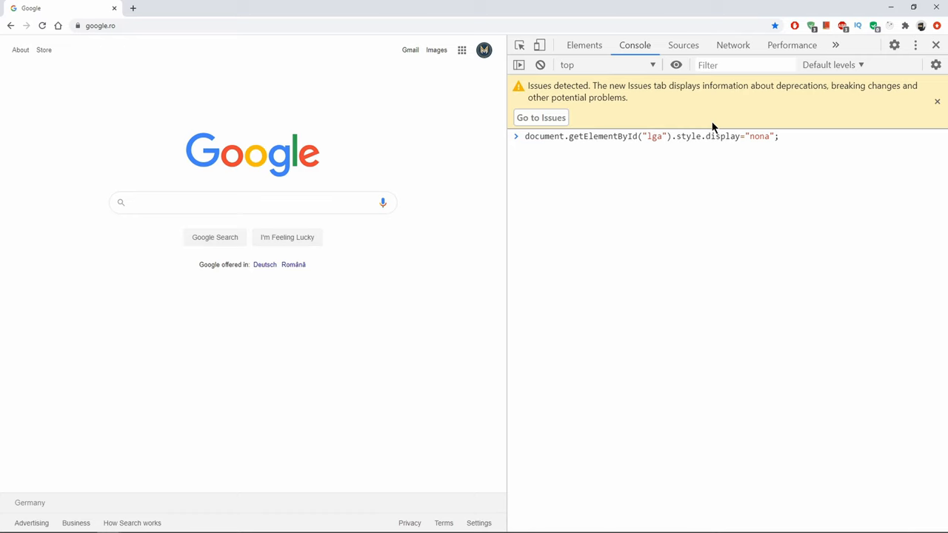
{"action": "type", "text": "e"}
{"action": "key", "text": "Enter"}
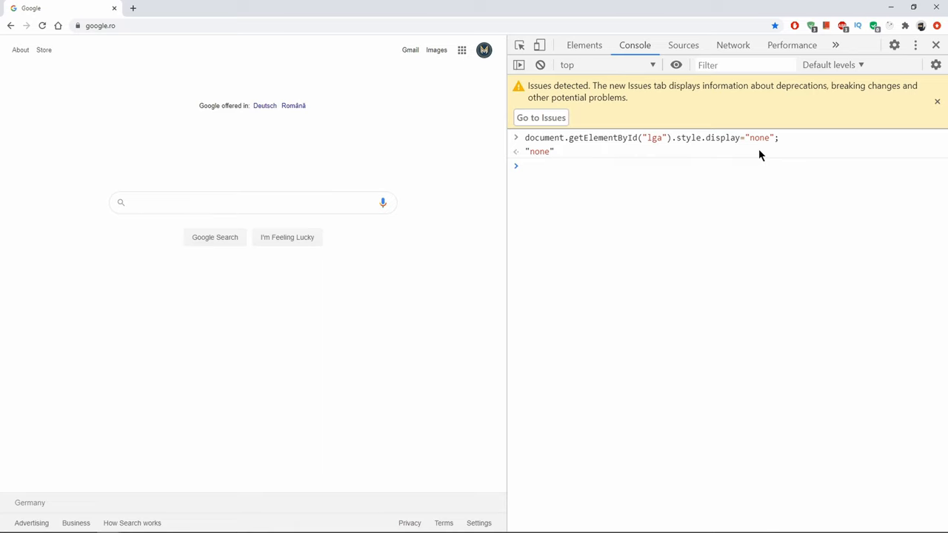
Recall the hide command and begin changing its display value from none to block
{"action": "type", "text": "document.getElementById(\"lga\").style.display=\"none\";"}
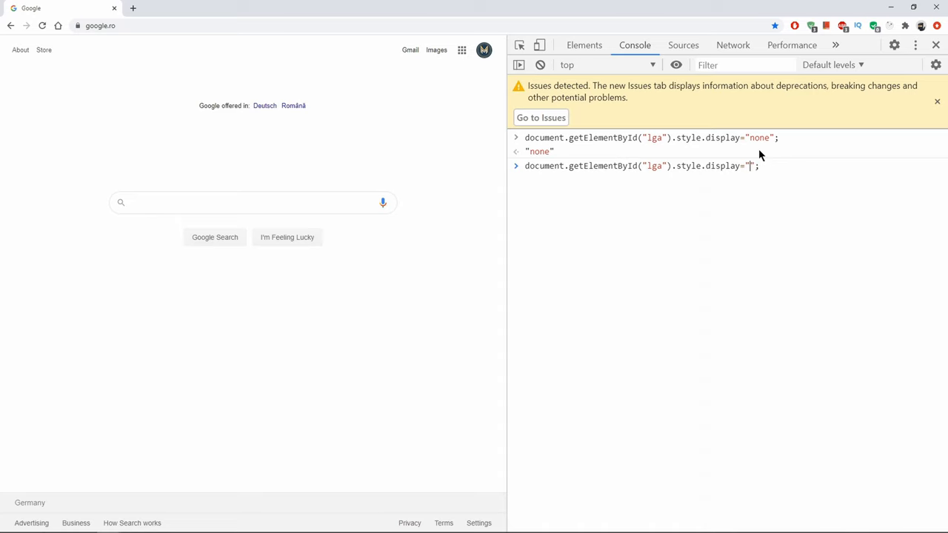
{"action": "type", "text": "d"}
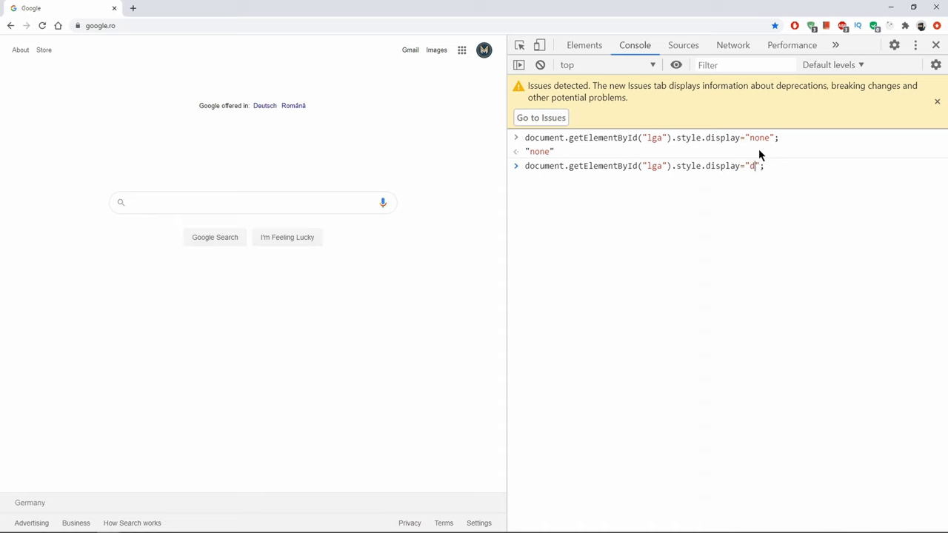